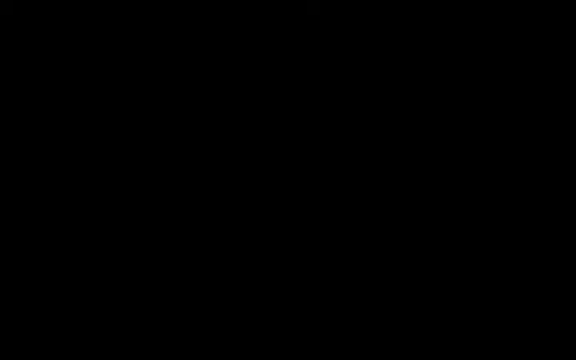
{"action": "type", "text": "Confo"}
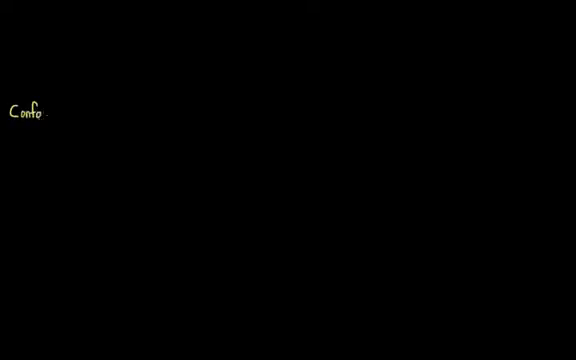
{"action": "type", "text": "rmity"}
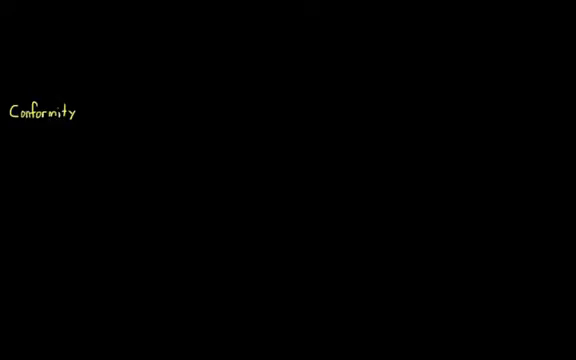
{"action": "type", "text": "O"}
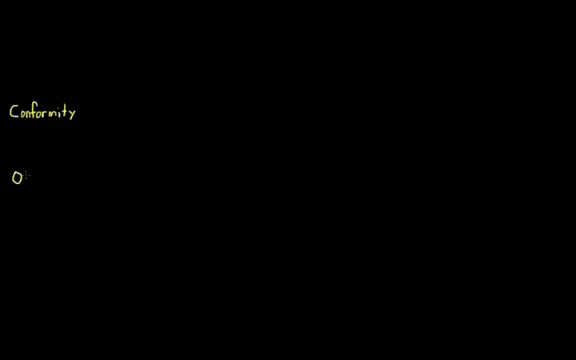
{"action": "type", "text": "Obedient"}
{"action": "type", "text": "Com"}
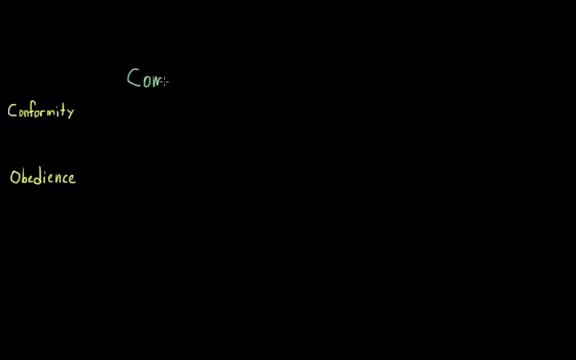
{"action": "type", "text": "pliance"}
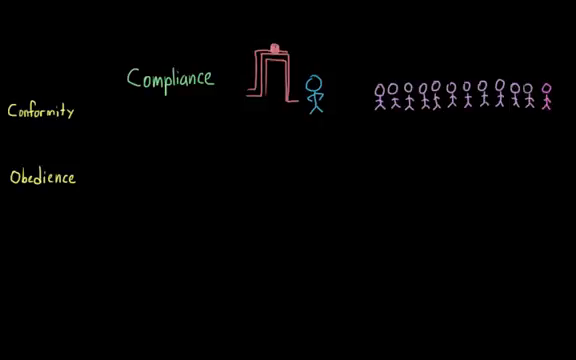
{"action": "type", "text": "Identification"}
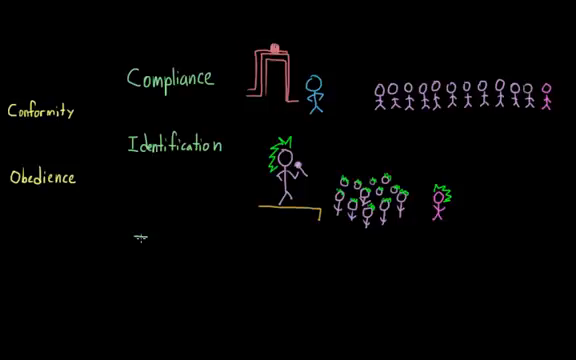
{"action": "type", "text": "Internali"}
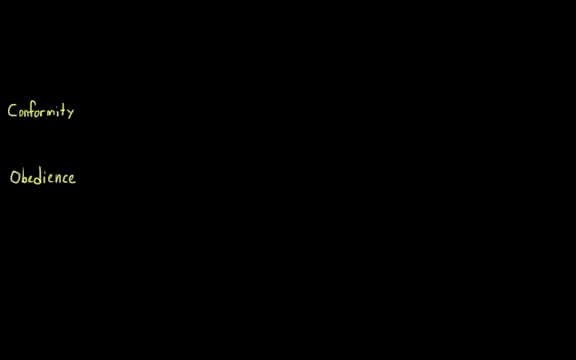
{"action": "type", "text": "Normative social influence"}
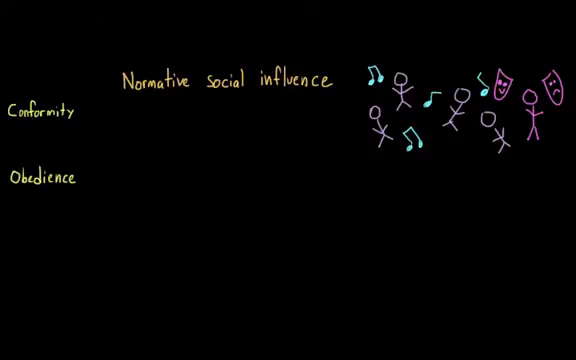
{"action": "type", "text": "Informational"}
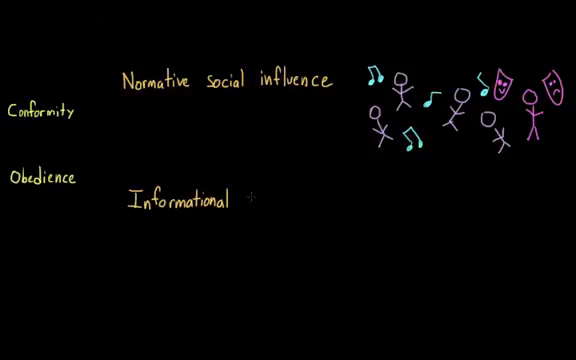
{"action": "type", "text": "Social in"}
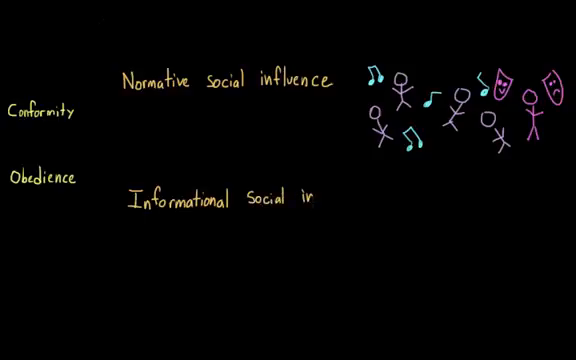